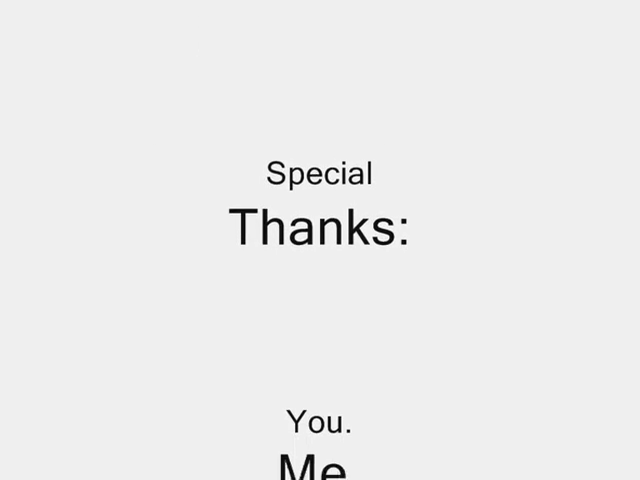
scroll(down, 3)
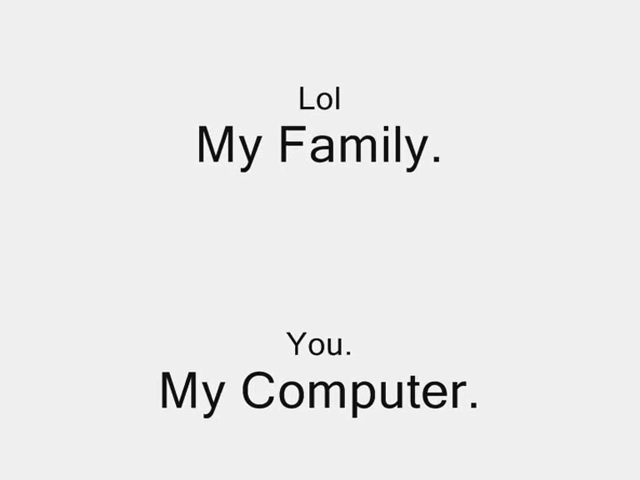
scroll(down, 3)
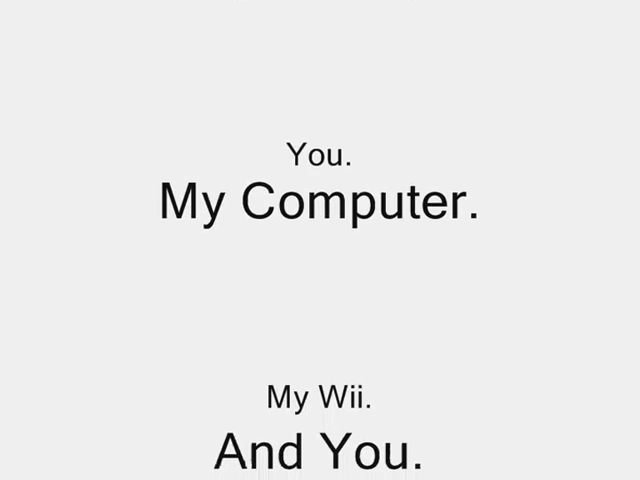
scroll(up, 3)
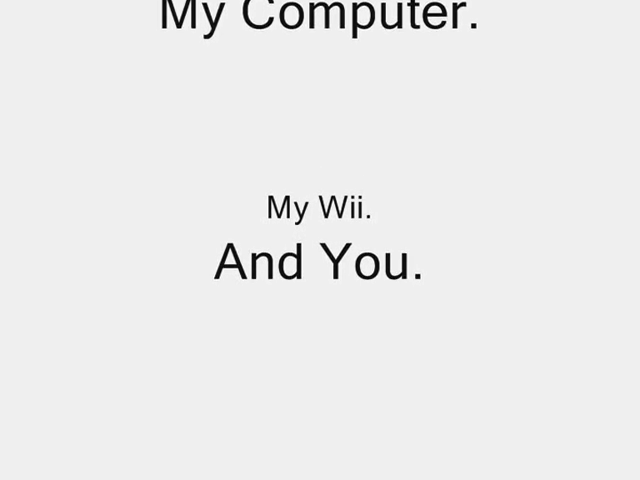